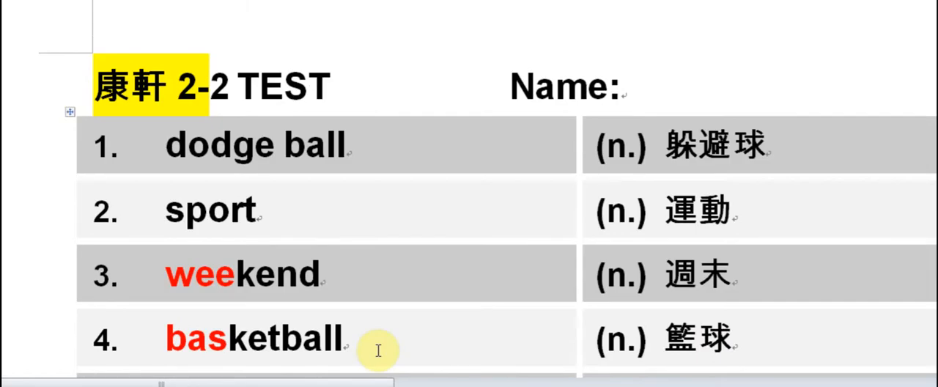
Scroll the vocabulary table down to rows 5–10: soccer, badminton, club and coach.
{"action": "scroll", "scroll_direction": "down", "scroll_amount": 3}
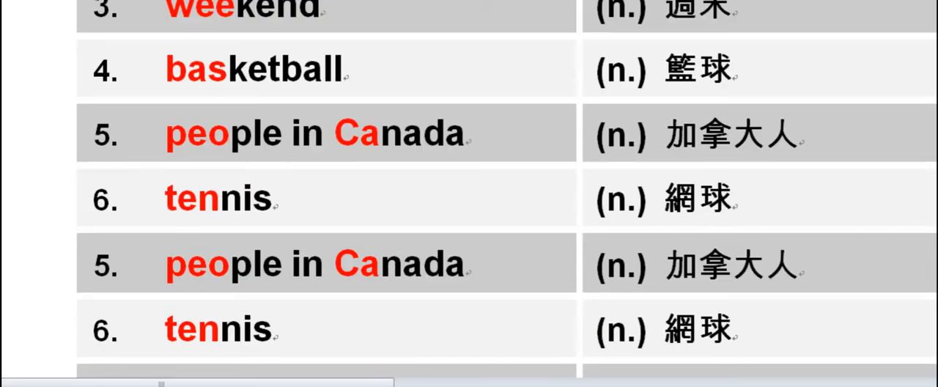
{"action": "scroll", "scroll_direction": "down", "scroll_amount": 3}
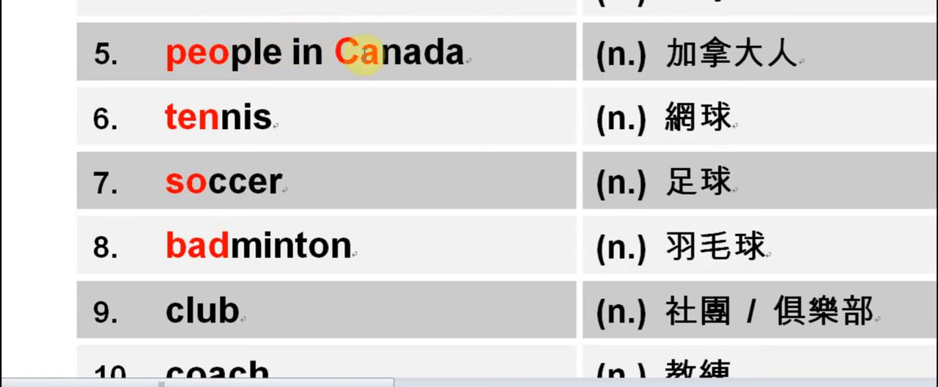
{"action": "mouse_move", "coordinate": [256, 118]}
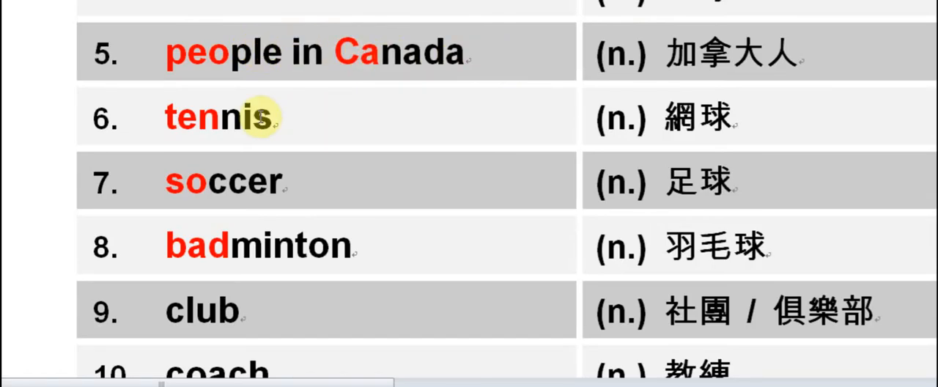
{"action": "mouse_move", "coordinate": [297, 194]}
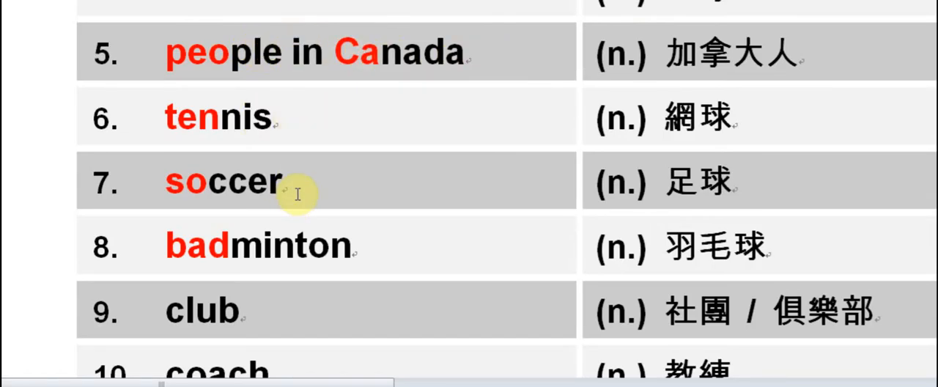
{"action": "mouse_move", "coordinate": [359, 236]}
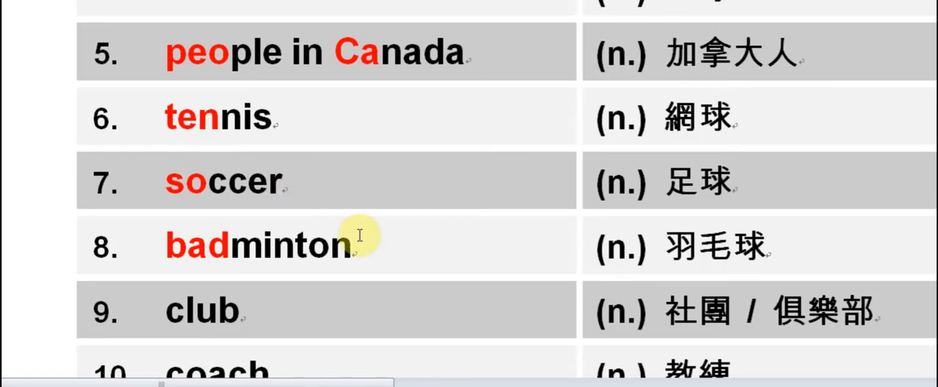
{"action": "mouse_move", "coordinate": [379, 245]}
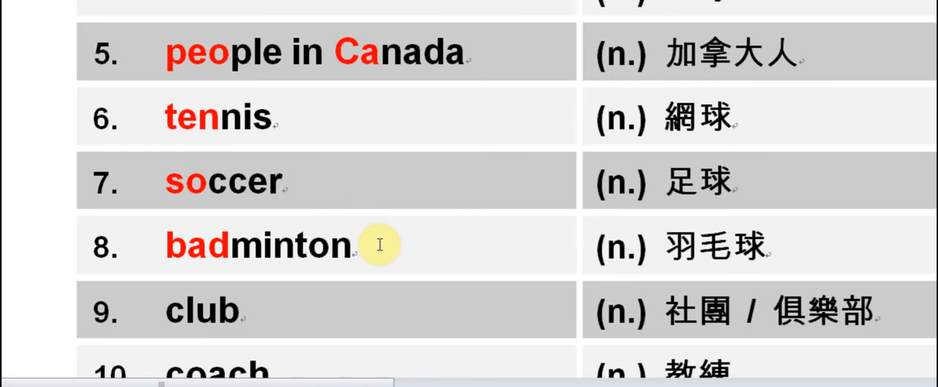
{"action": "mouse_move", "coordinate": [311, 316]}
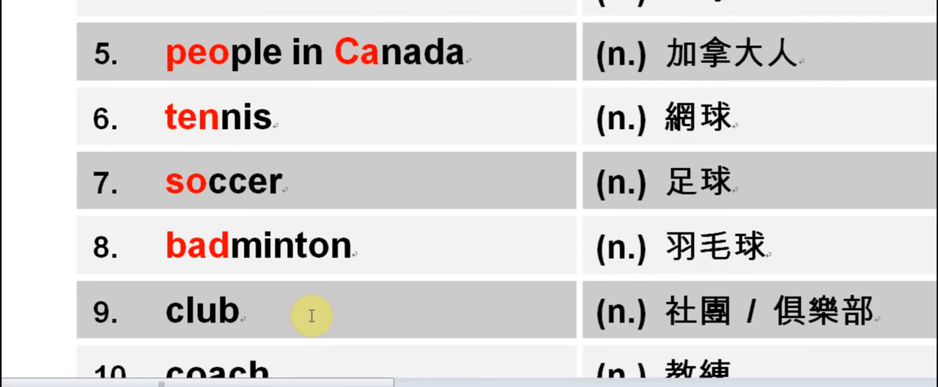
{"action": "scroll", "scroll_direction": "down", "scroll_amount": 3}
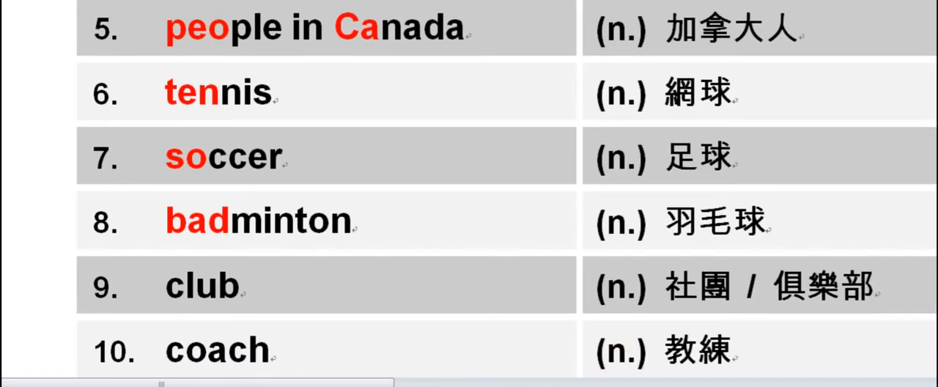
Scroll through the adjective and adverb entries 11–20, ending at 'only'.
{"action": "scroll", "scroll_direction": "down", "scroll_amount": 3}
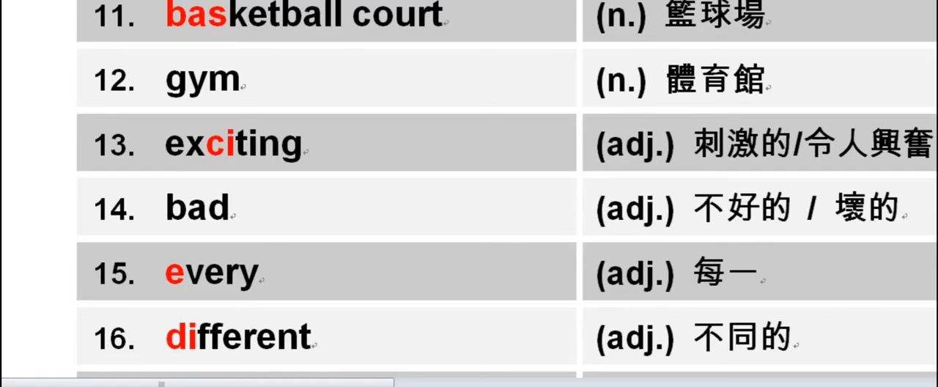
{"action": "scroll", "scroll_direction": "down", "scroll_amount": 3}
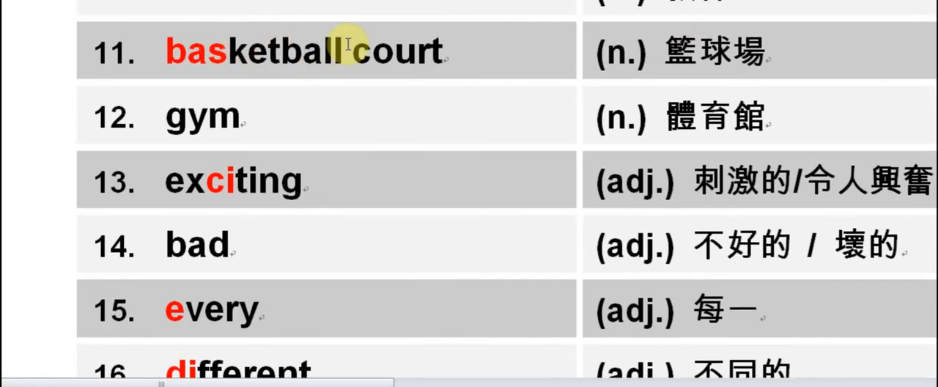
{"action": "mouse_move", "coordinate": [279, 105]}
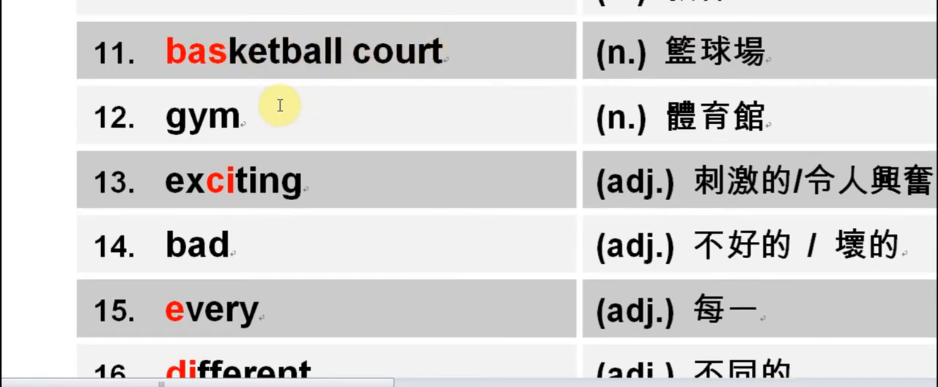
{"action": "mouse_move", "coordinate": [344, 185]}
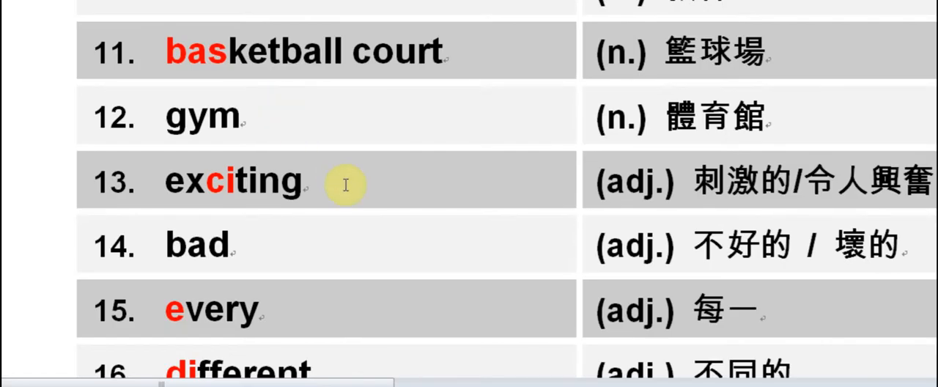
{"action": "mouse_move", "coordinate": [321, 221]}
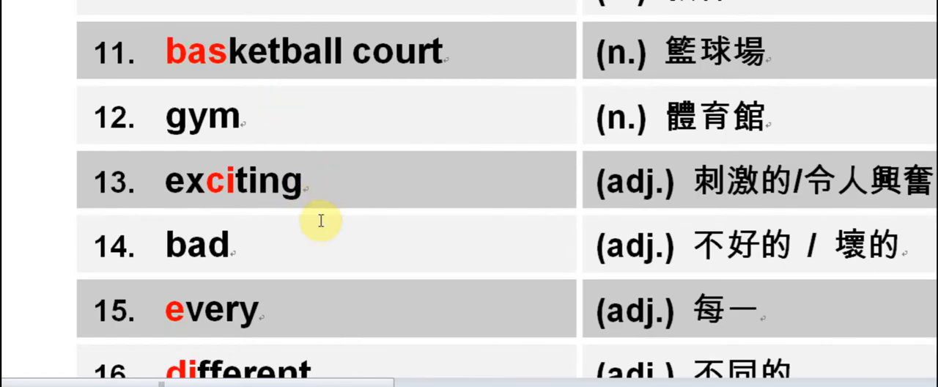
{"action": "mouse_move", "coordinate": [271, 315]}
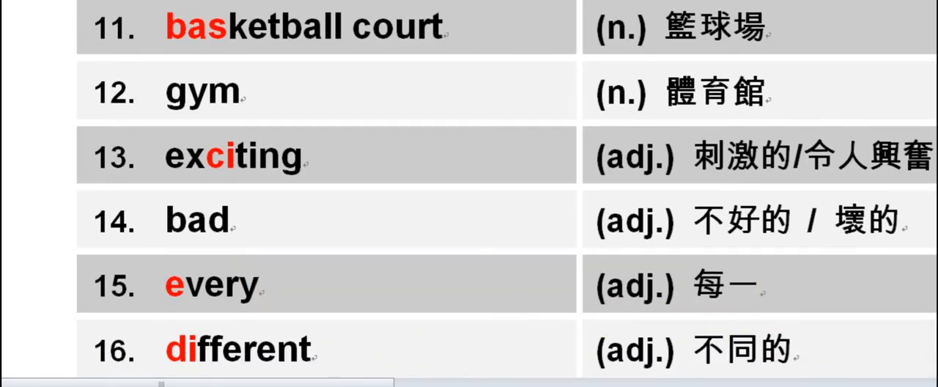
{"action": "scroll", "scroll_direction": "down", "scroll_amount": 3}
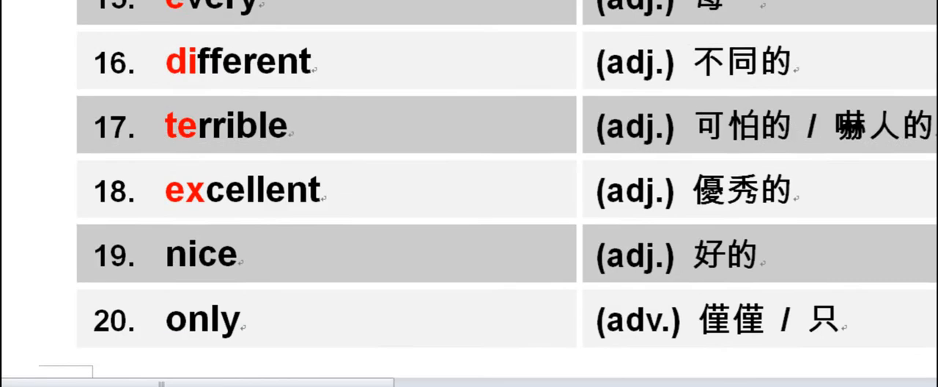
{"action": "scroll", "scroll_direction": "down", "scroll_amount": 3}
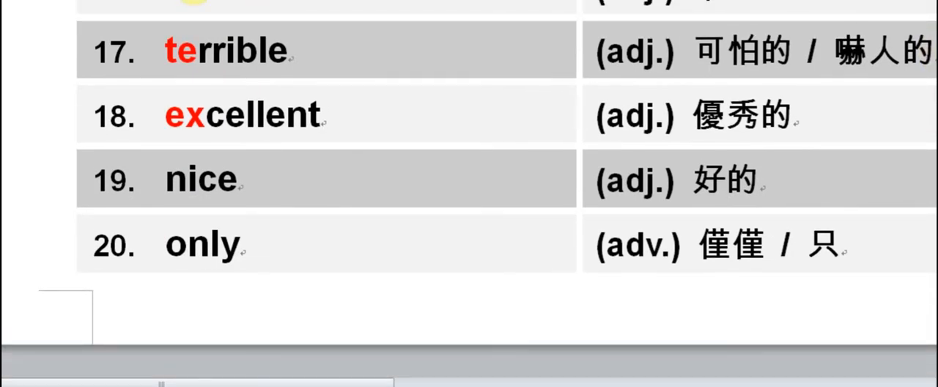
{"action": "mouse_move", "coordinate": [350, 110]}
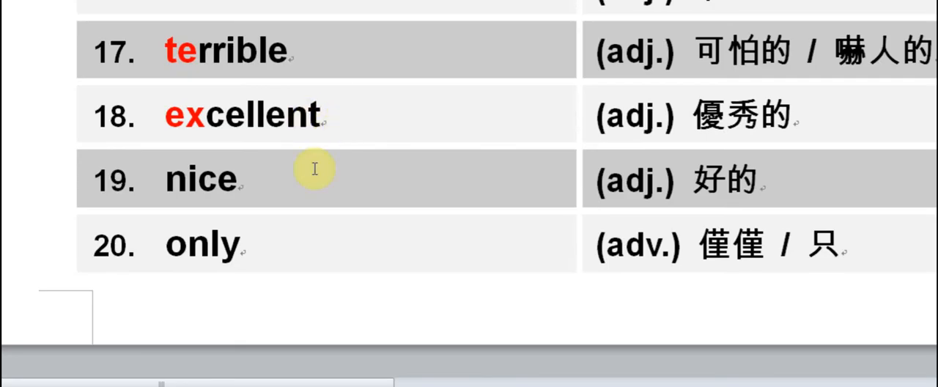
{"action": "mouse_move", "coordinate": [251, 186]}
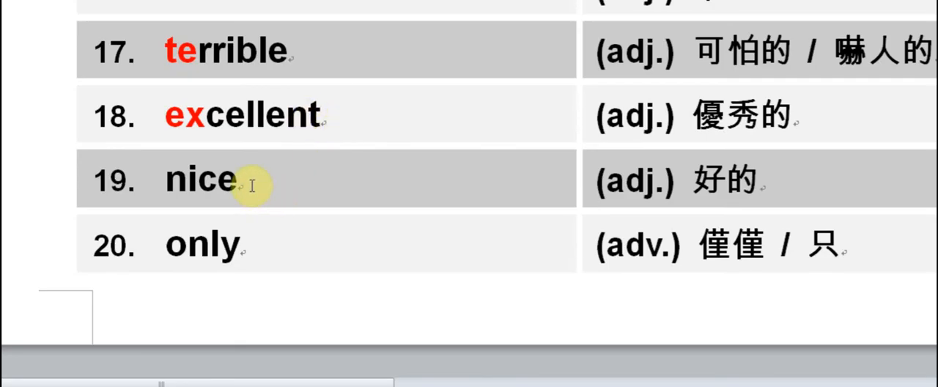
{"action": "mouse_move", "coordinate": [247, 246]}
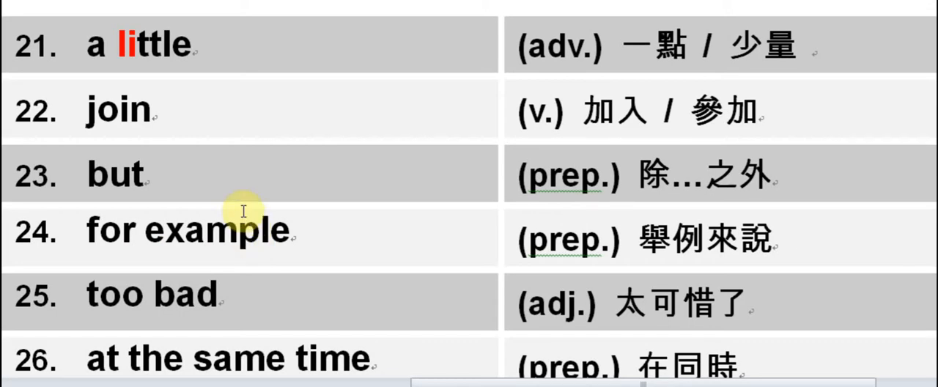
{"action": "mouse_move", "coordinate": [178, 131]}
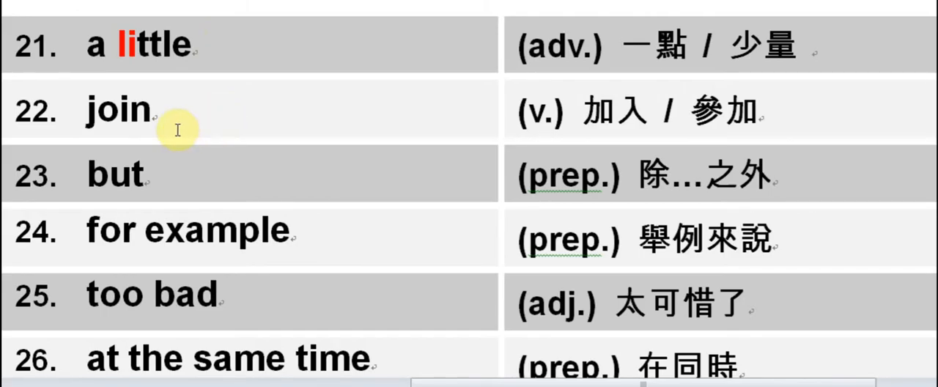
{"action": "mouse_move", "coordinate": [168, 194]}
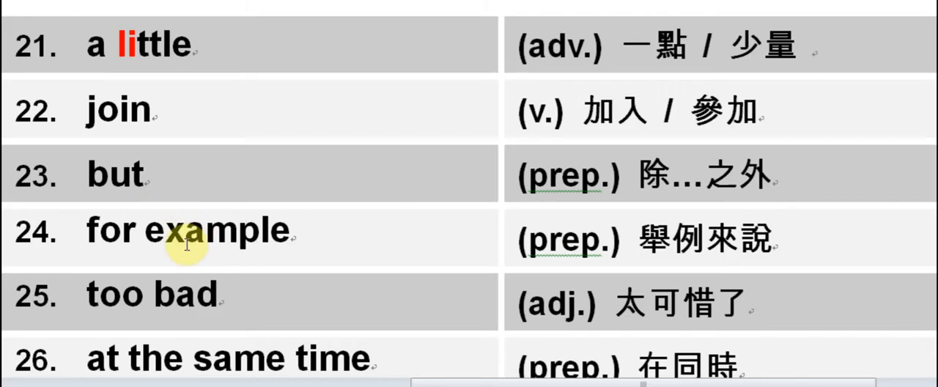
{"action": "mouse_move", "coordinate": [300, 243]}
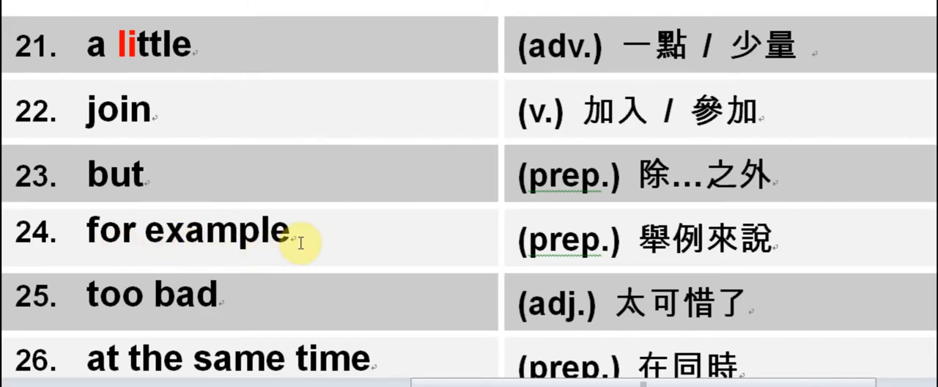
{"action": "mouse_move", "coordinate": [161, 358]}
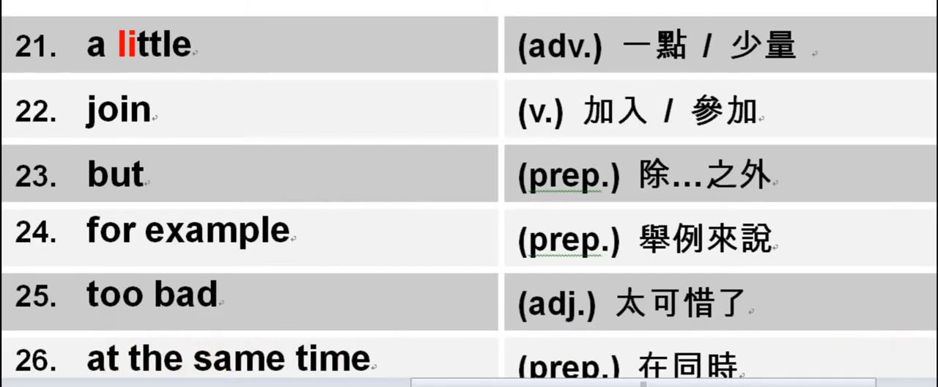
{"action": "scroll", "scroll_direction": "down", "scroll_amount": 3}
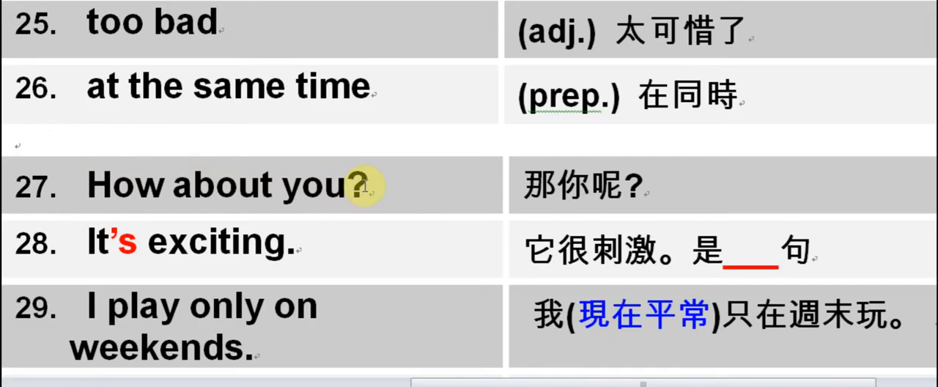
{"action": "mouse_move", "coordinate": [128, 264]}
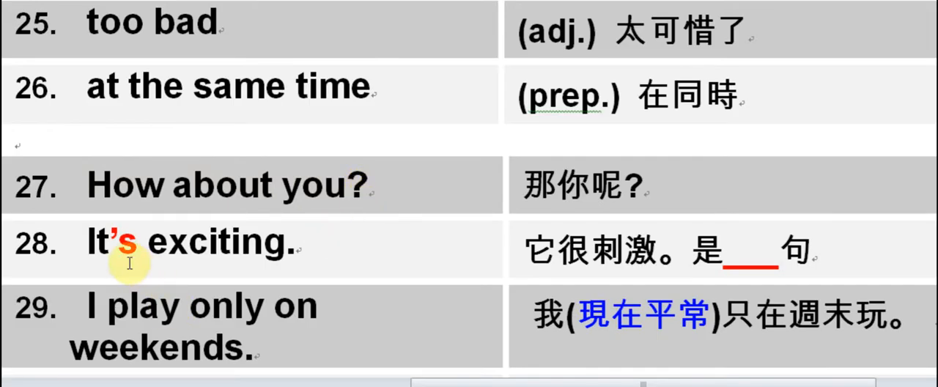
{"action": "mouse_move", "coordinate": [314, 238]}
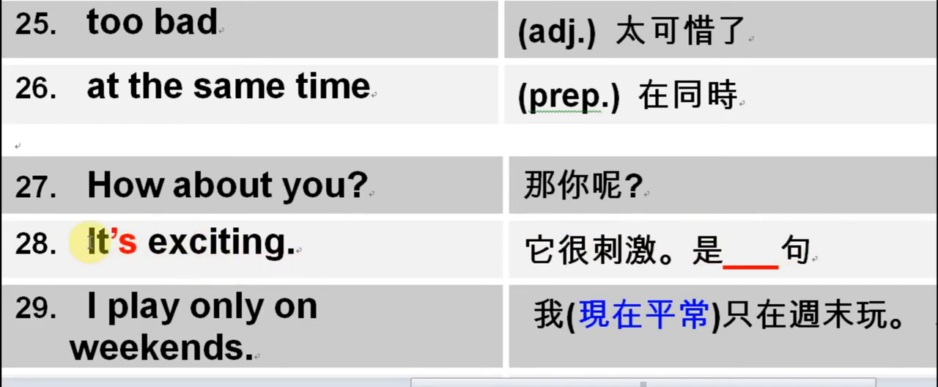
{"action": "mouse_move", "coordinate": [466, 323]}
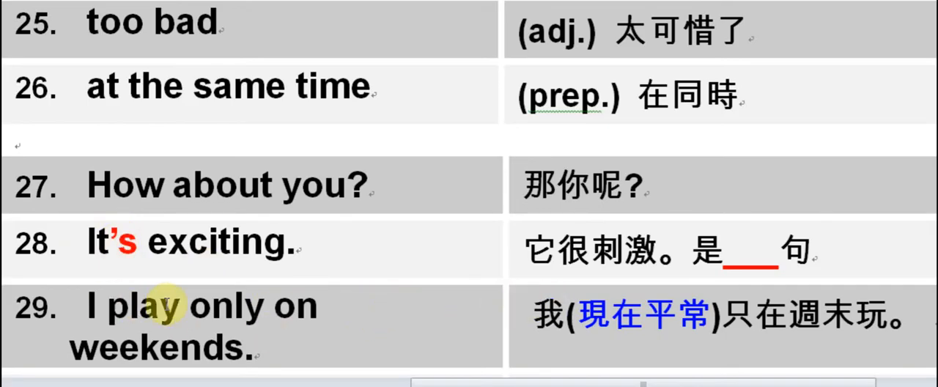
{"action": "mouse_move", "coordinate": [198, 364]}
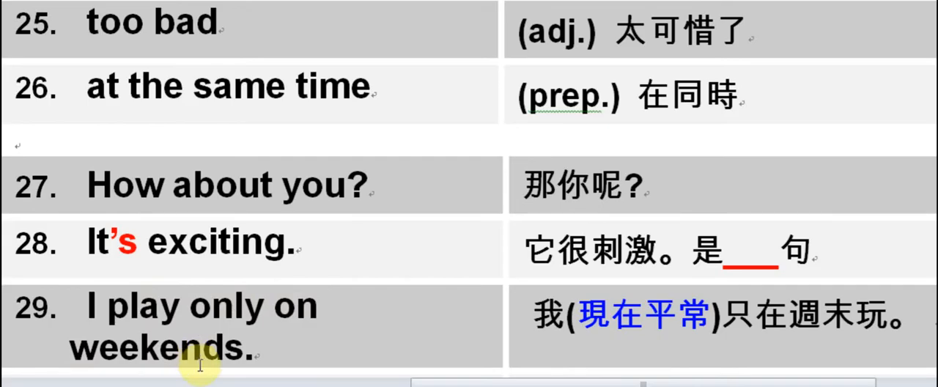
{"action": "mouse_move", "coordinate": [337, 304]}
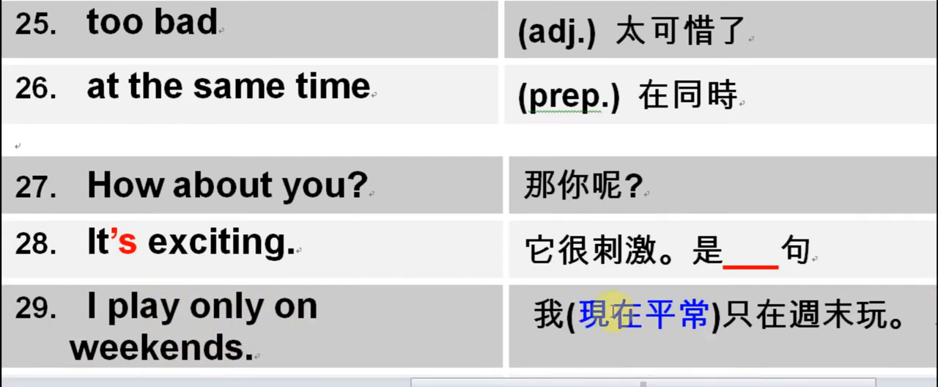
{"action": "mouse_move", "coordinate": [747, 315]}
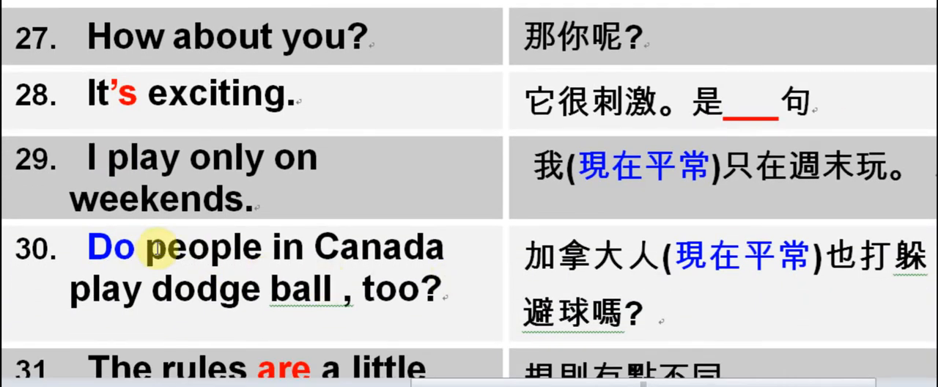
{"action": "mouse_move", "coordinate": [213, 293]}
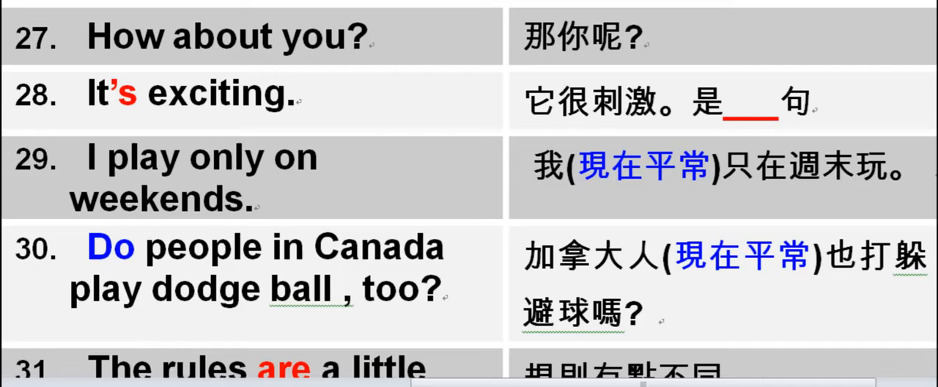
{"action": "scroll", "scroll_direction": "down", "scroll_amount": 3}
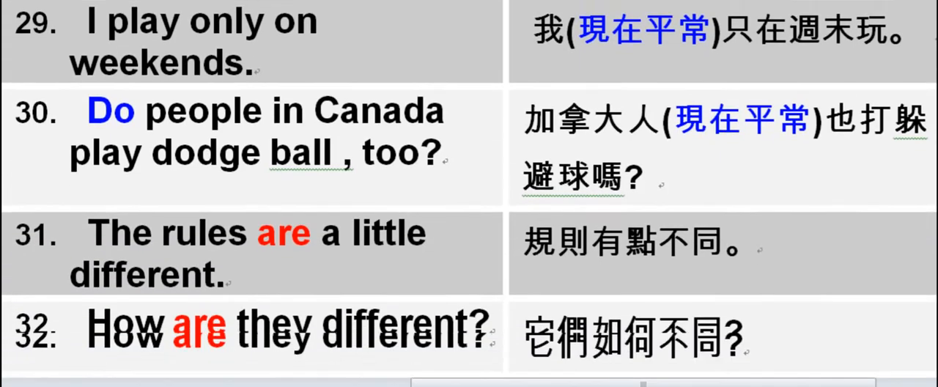
{"action": "scroll", "scroll_direction": "down", "scroll_amount": 3}
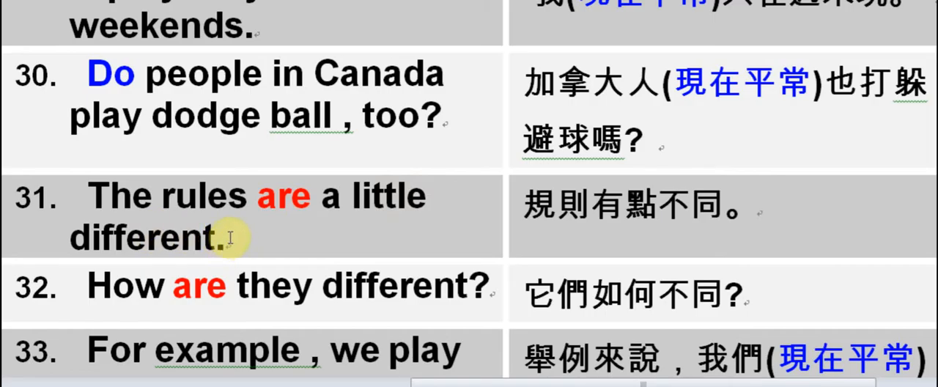
{"action": "mouse_move", "coordinate": [556, 208]}
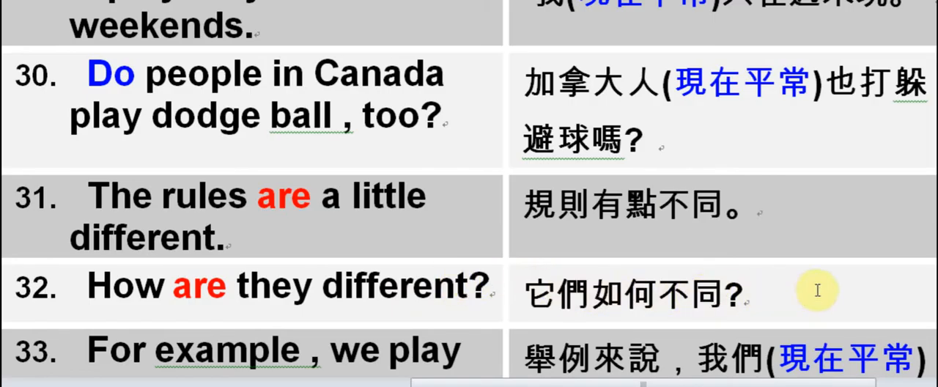
{"action": "mouse_move", "coordinate": [584, 270]}
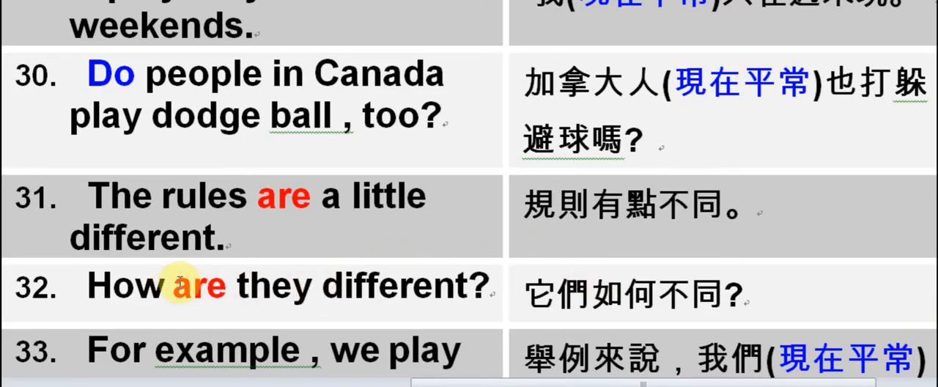
{"action": "mouse_move", "coordinate": [806, 293]}
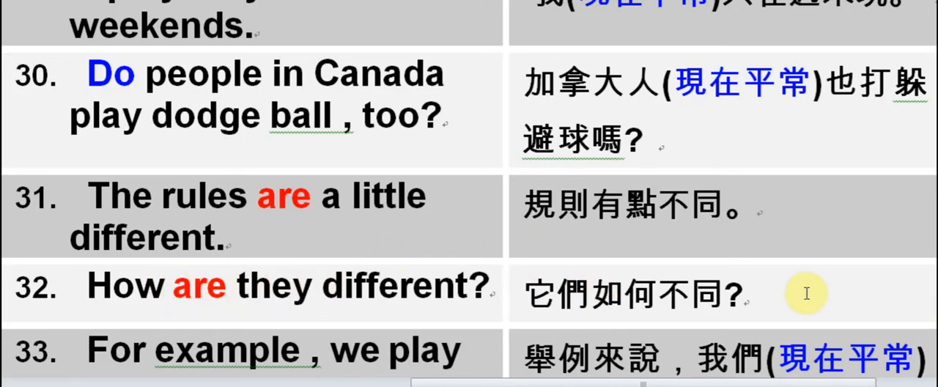
{"action": "scroll", "scroll_direction": "down", "scroll_amount": 3}
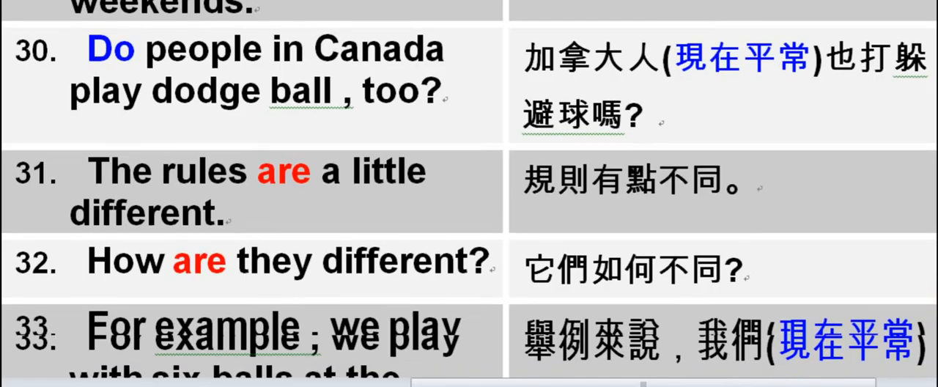
{"action": "scroll", "scroll_direction": "down", "scroll_amount": 3}
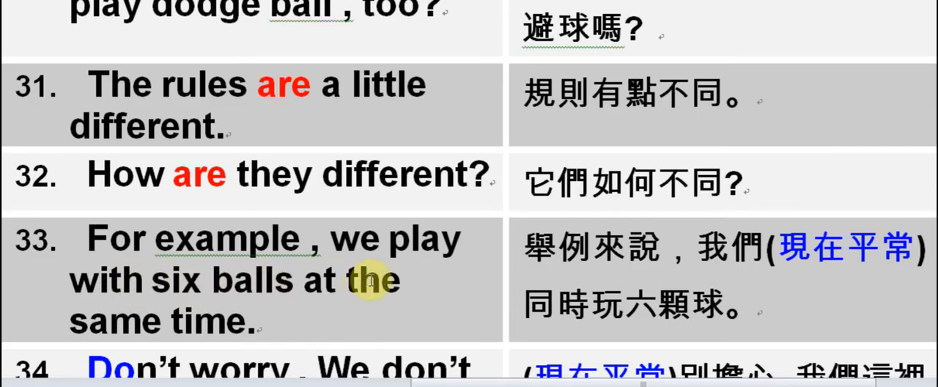
{"action": "mouse_move", "coordinate": [410, 242]}
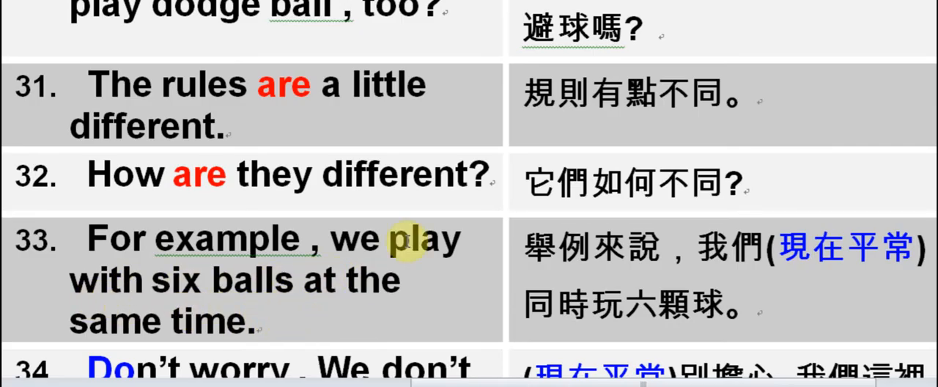
{"action": "mouse_move", "coordinate": [590, 304]}
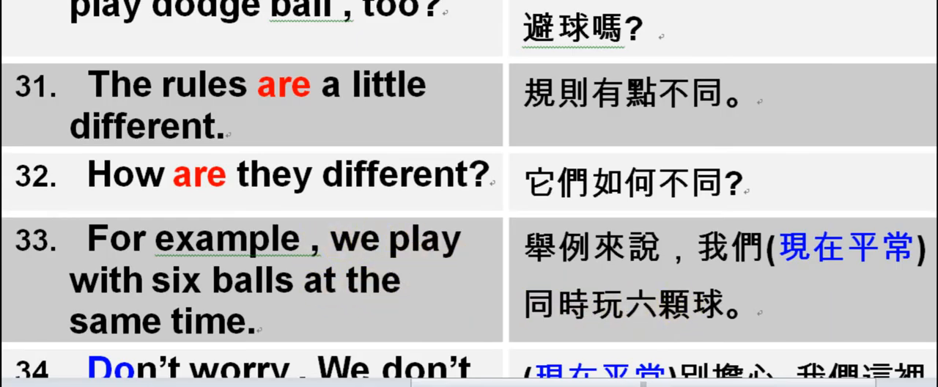
{"action": "scroll", "scroll_direction": "down", "scroll_amount": 3}
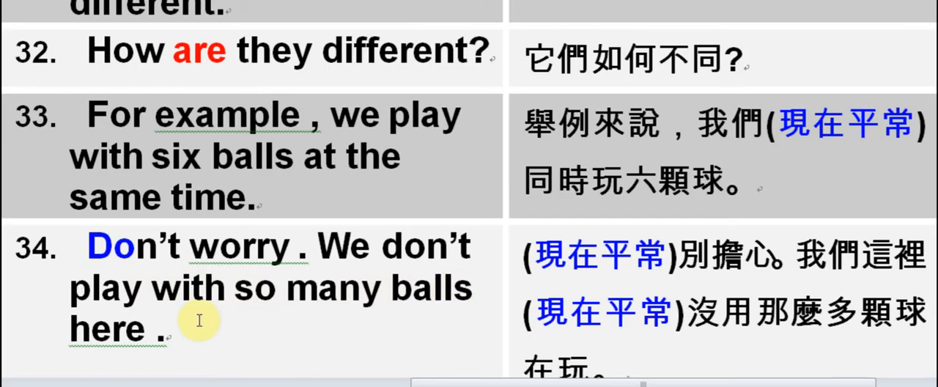
{"action": "mouse_move", "coordinate": [311, 249]}
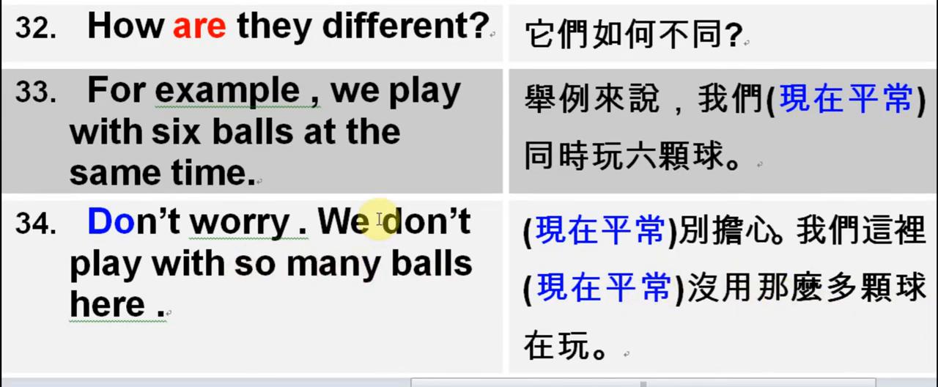
{"action": "mouse_move", "coordinate": [92, 284]}
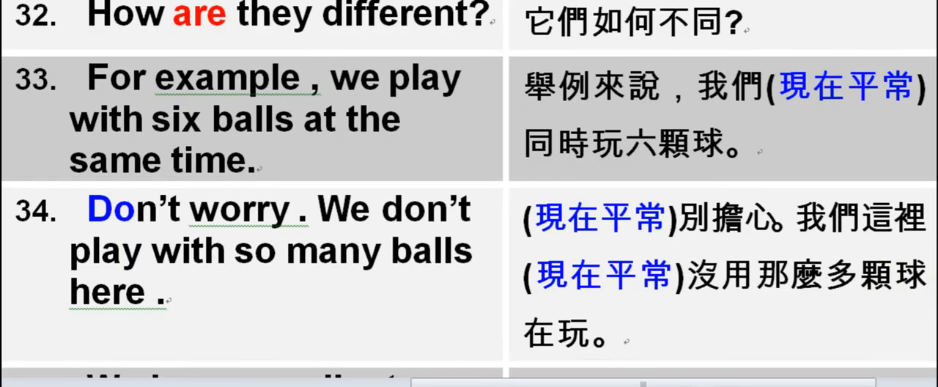
{"action": "scroll", "scroll_direction": "down", "scroll_amount": 3}
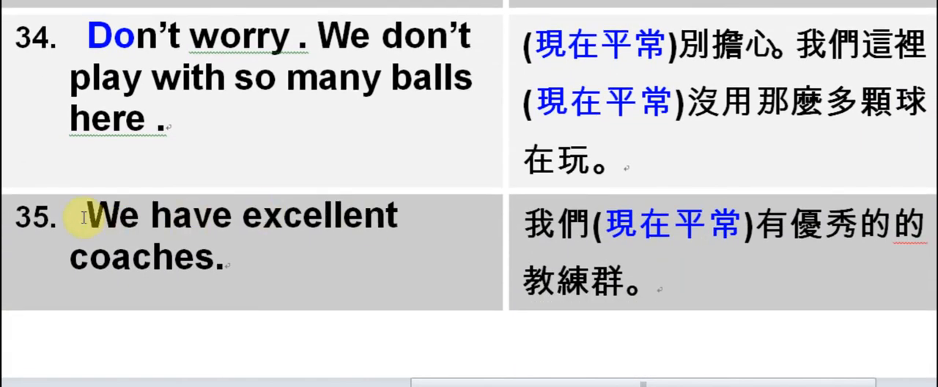
{"action": "mouse_move", "coordinate": [373, 240]}
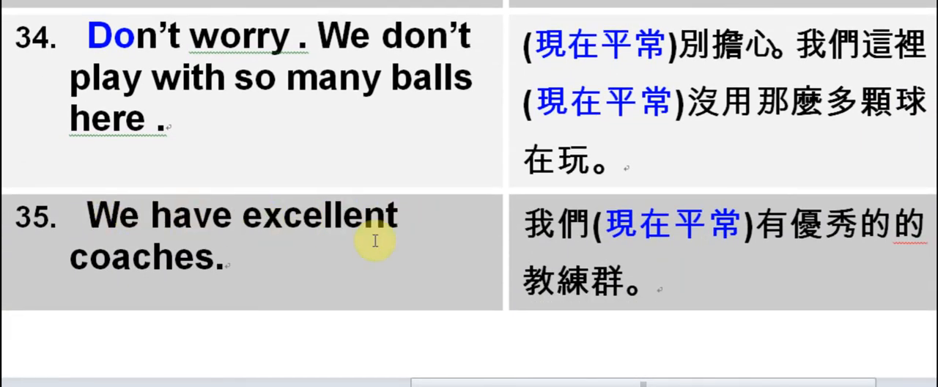
{"action": "mouse_move", "coordinate": [198, 231]}
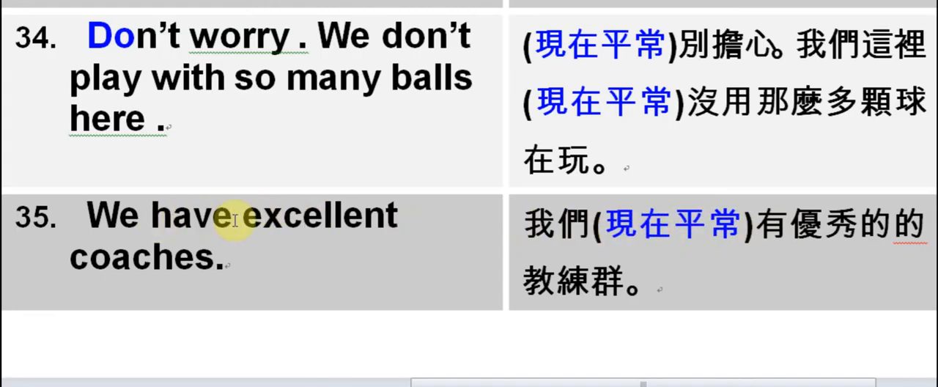
{"action": "mouse_move", "coordinate": [480, 213]}
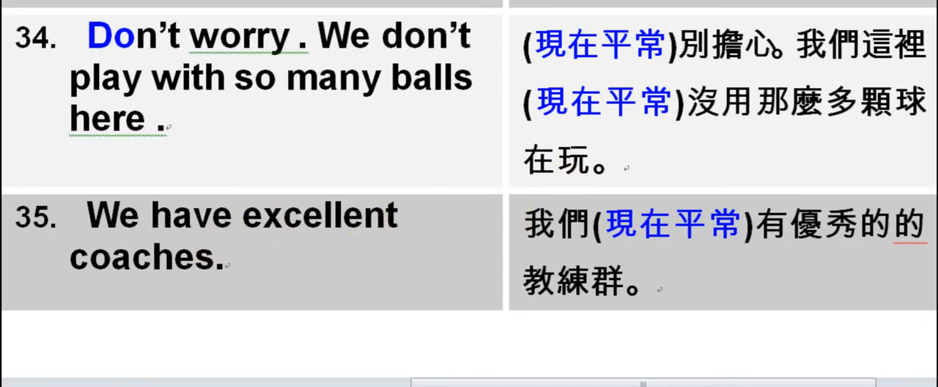
{"action": "scroll", "scroll_direction": "down", "scroll_amount": 3}
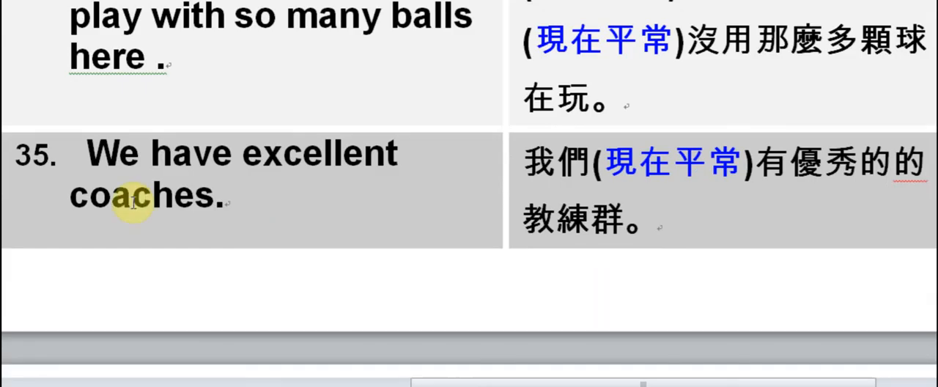
{"action": "mouse_move", "coordinate": [249, 106]}
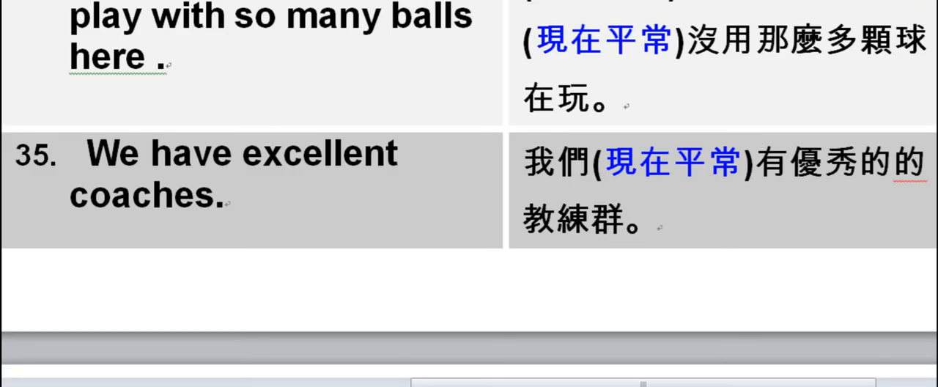
{"action": "scroll", "scroll_direction": "down", "scroll_amount": 3}
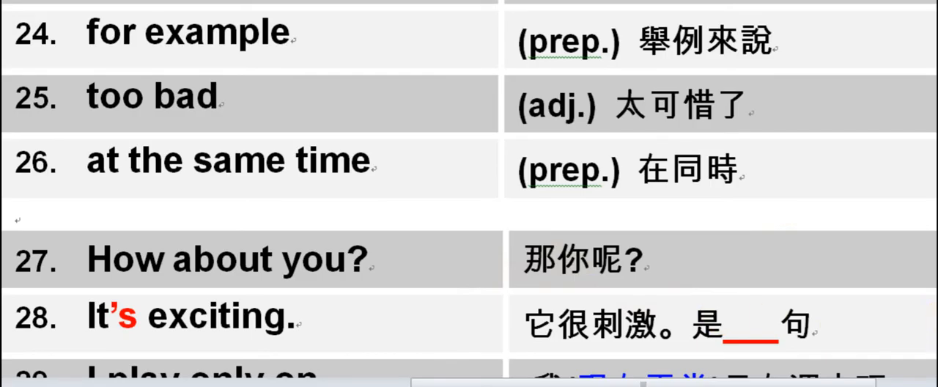
Scroll to sentences 33–34 and select the verb 玩 in their Chinese translations.
{"action": "scroll", "scroll_direction": "down", "scroll_amount": 3}
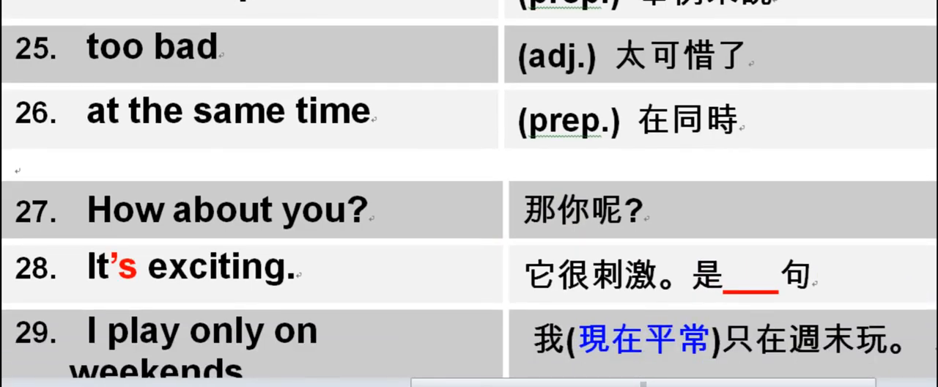
{"action": "scroll", "scroll_direction": "down", "scroll_amount": 3}
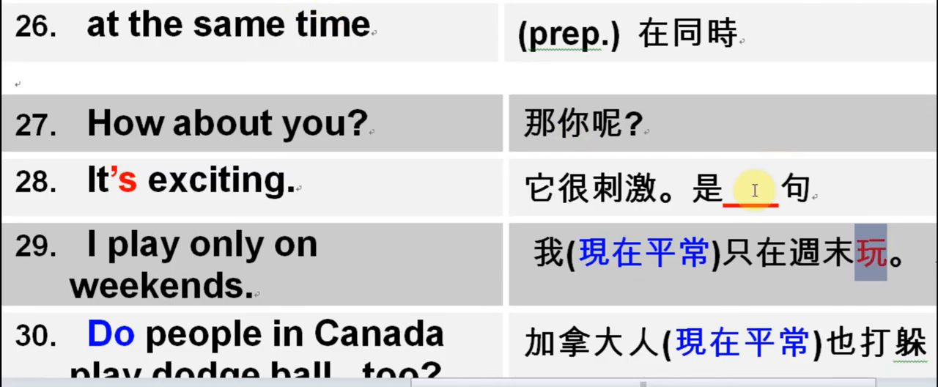
{"action": "scroll", "scroll_direction": "down", "scroll_amount": 3}
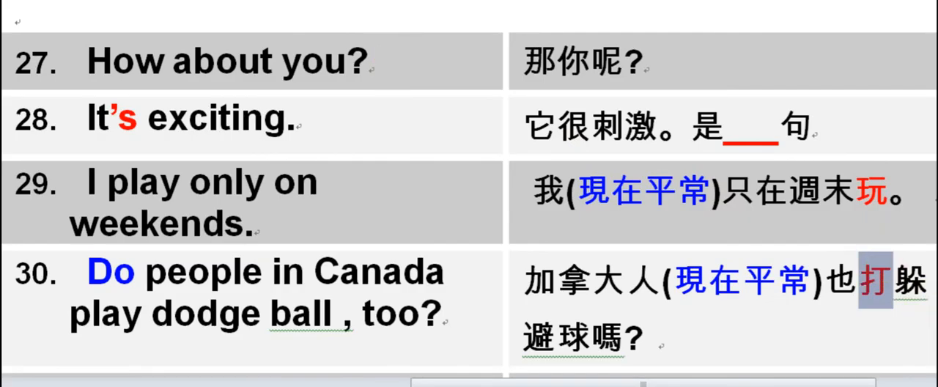
{"action": "scroll", "scroll_direction": "down", "scroll_amount": 3}
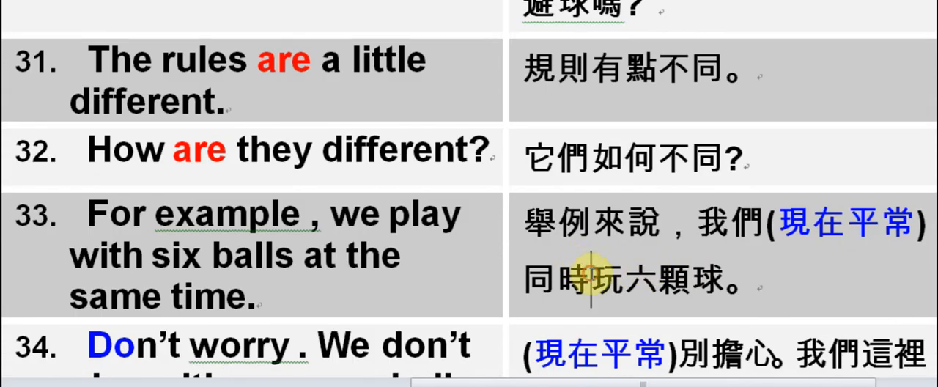
{"action": "double_click", "coordinate": [603, 281]}
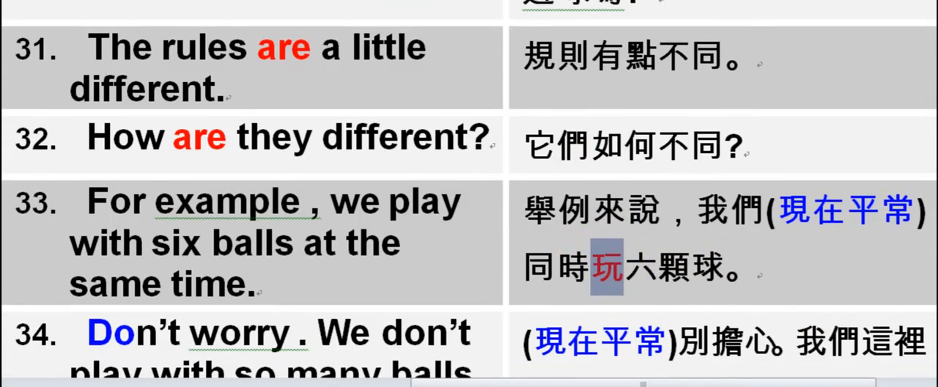
{"action": "scroll", "scroll_direction": "down", "scroll_amount": 3}
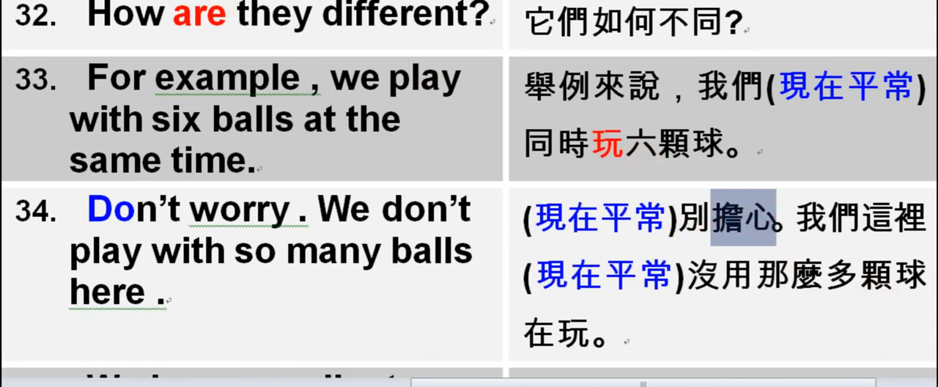
{"action": "left_click", "coordinate": [564, 335]}
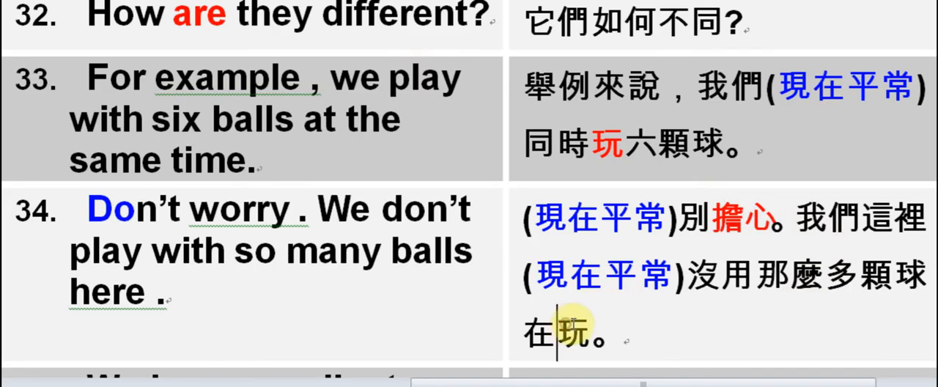